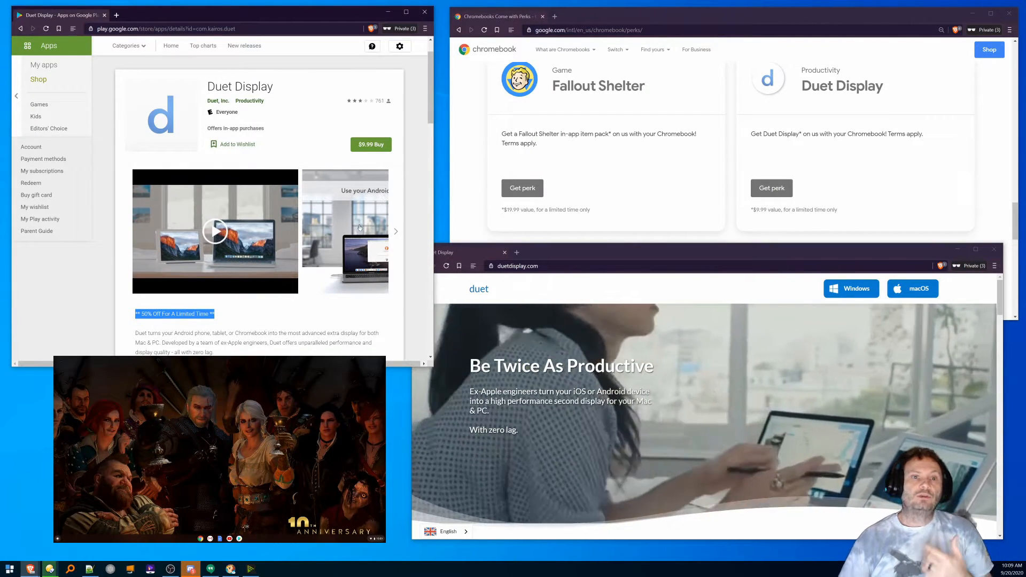
- Download the Windows Duet setup installer and save it to the F: drive
{"action": "scroll", "scroll_direction": "down", "scroll_amount": 3}
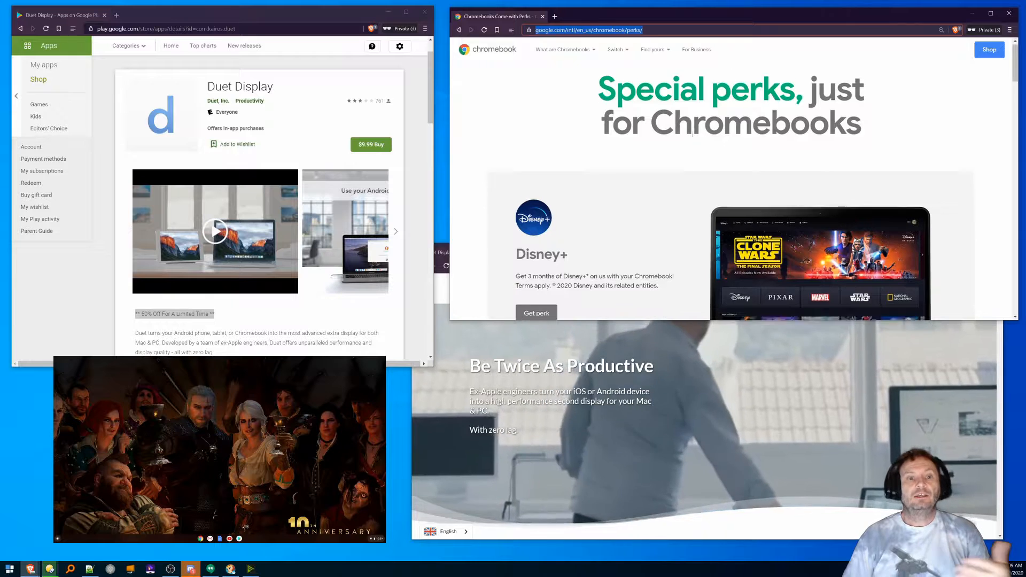
{"action": "scroll", "scroll_direction": "down", "scroll_amount": 3}
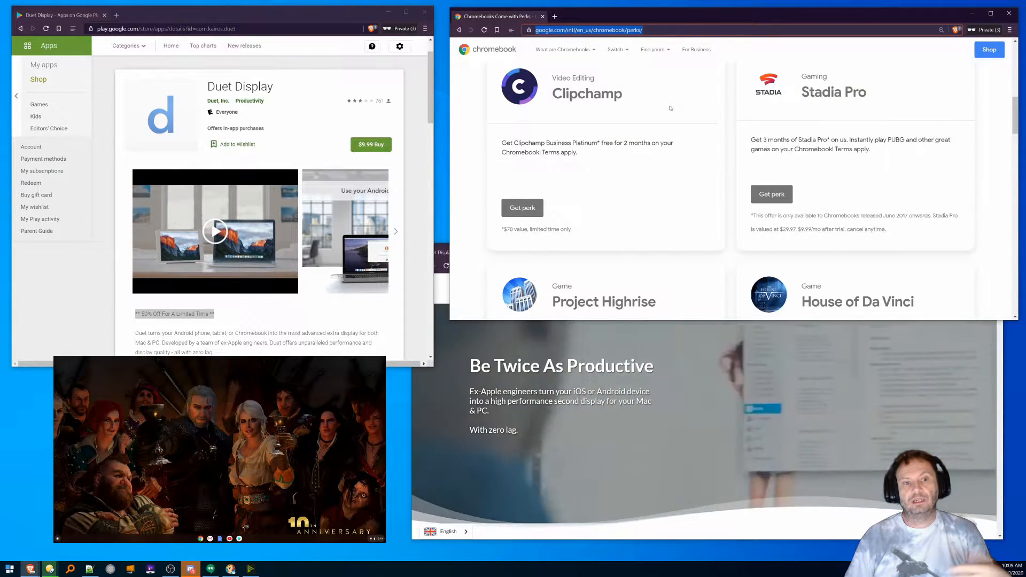
{"action": "scroll", "scroll_direction": "down", "scroll_amount": 3}
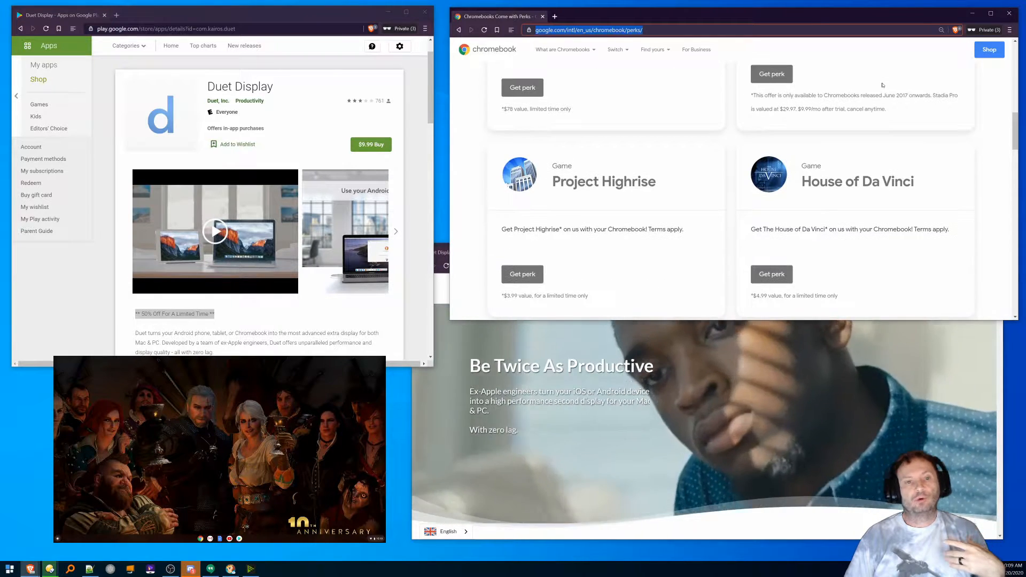
{"action": "scroll", "scroll_direction": "down", "scroll_amount": 3}
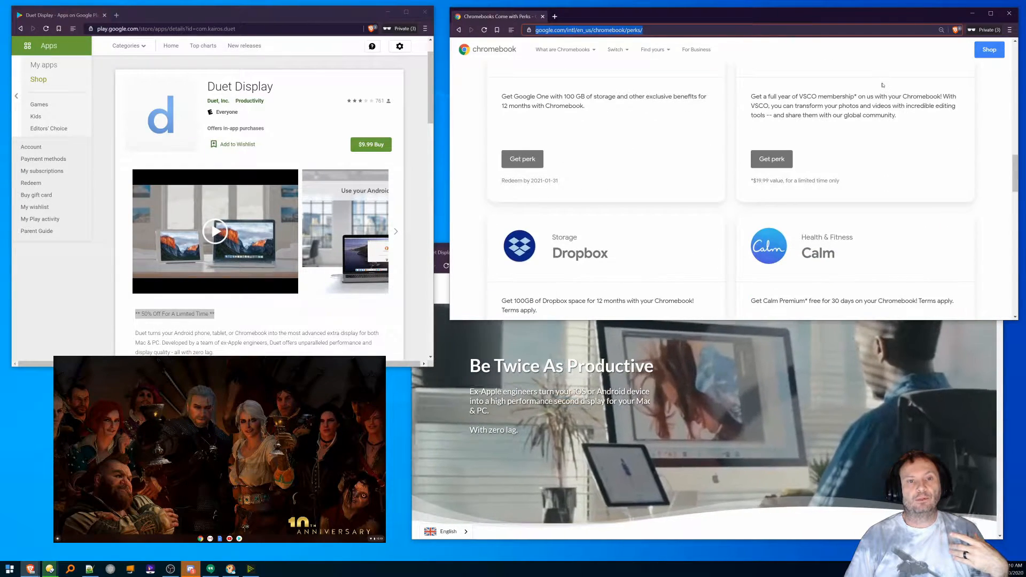
{"action": "scroll", "scroll_direction": "down", "scroll_amount": 3}
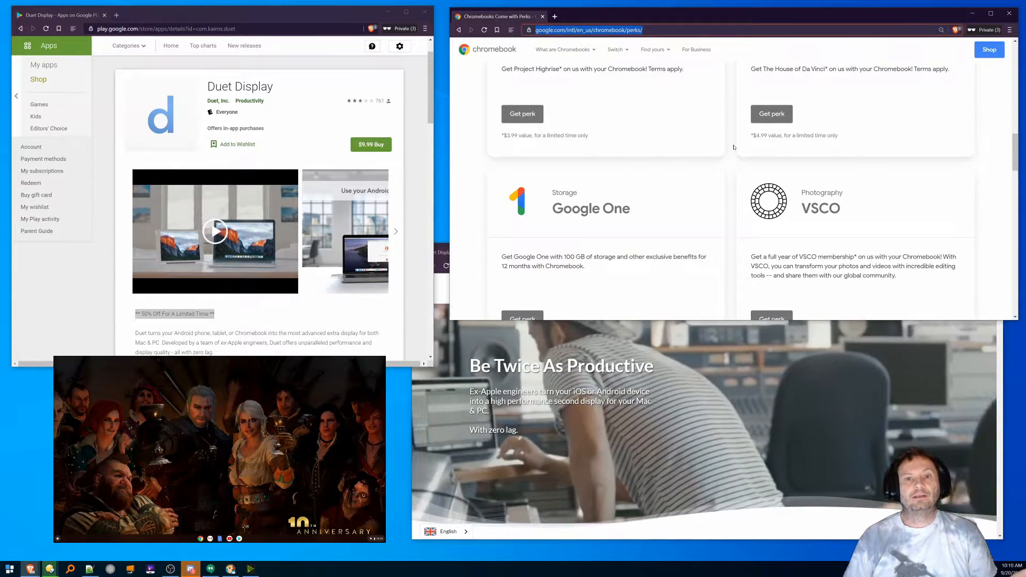
{"action": "scroll", "scroll_direction": "down", "scroll_amount": 3}
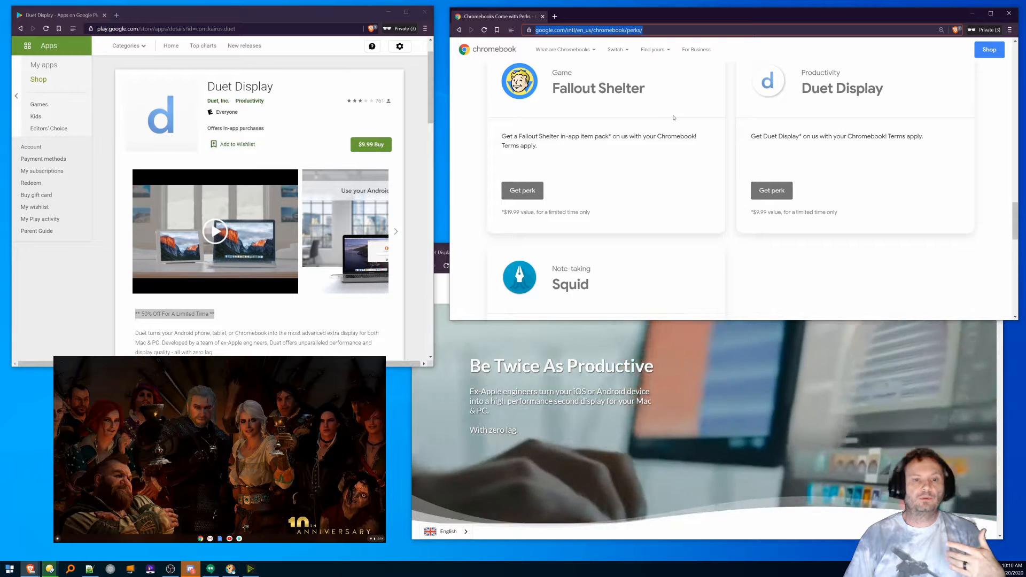
{"action": "scroll", "scroll_direction": "down", "scroll_amount": 3}
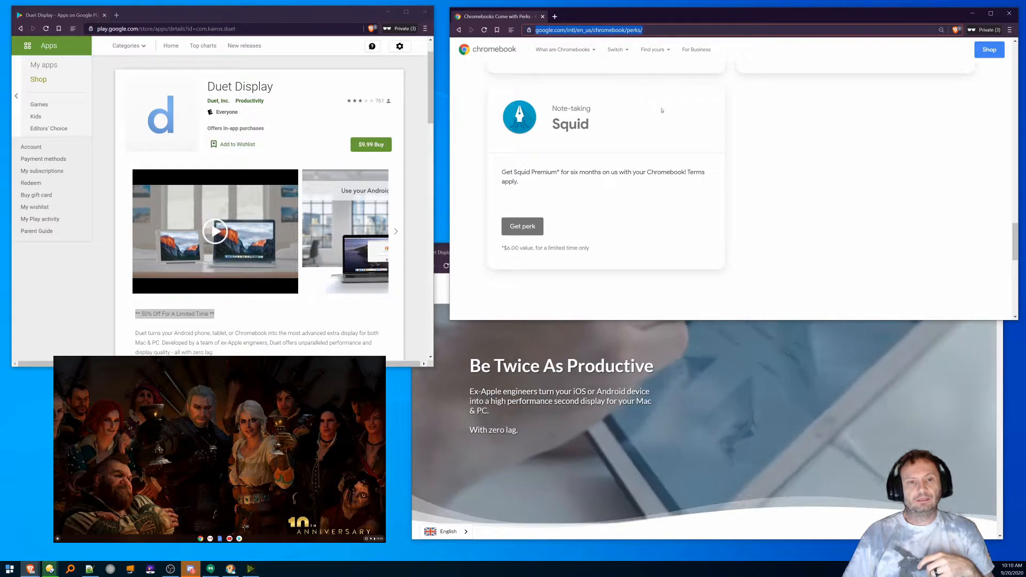
{"action": "scroll", "scroll_direction": "down", "scroll_amount": 3}
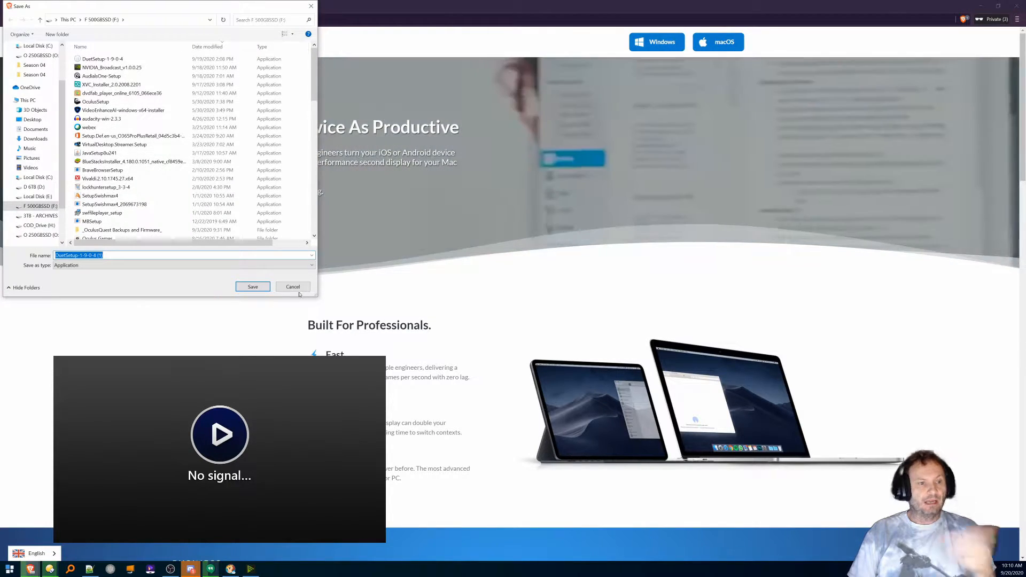
{"action": "left_click", "coordinate": [293, 287]}
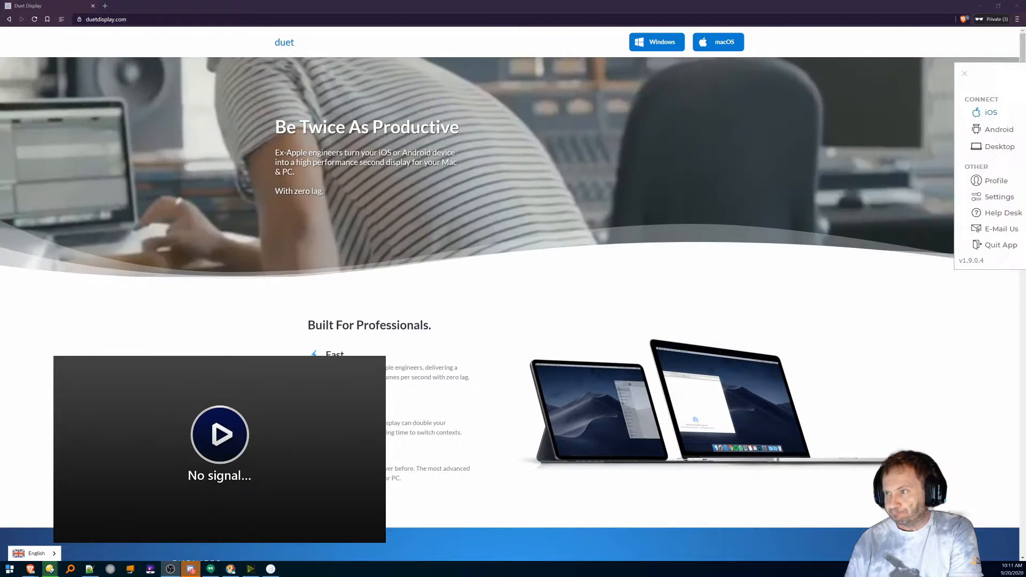
- Expand the Duet tray panel into the full connection window on the iOS page
{"action": "left_click", "coordinate": [991, 113]}
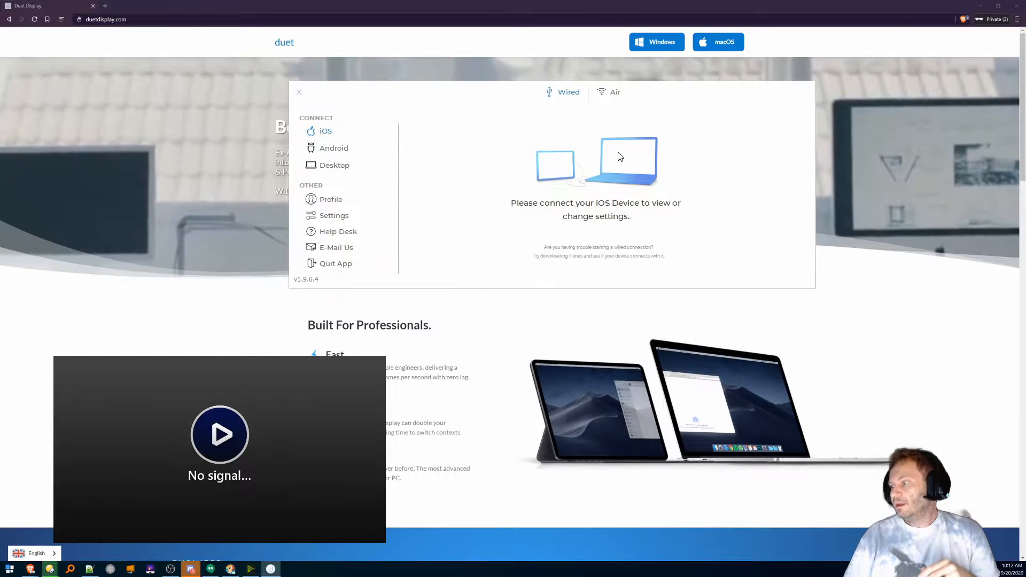
{"action": "left_click", "coordinate": [334, 147]}
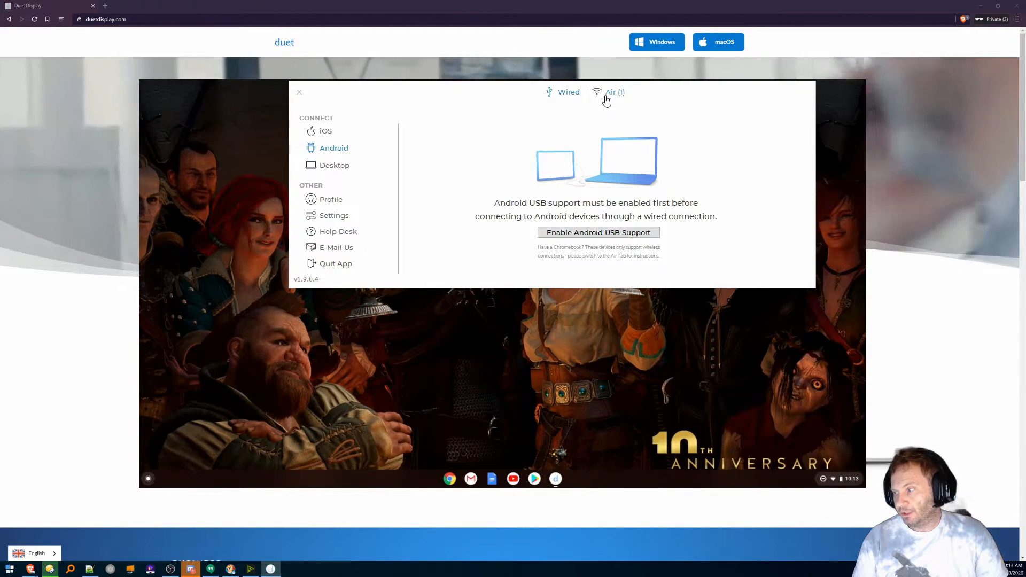
- Switch to the Air wireless tab and connect to the discovered Chromebook
{"action": "left_click", "coordinate": [609, 92]}
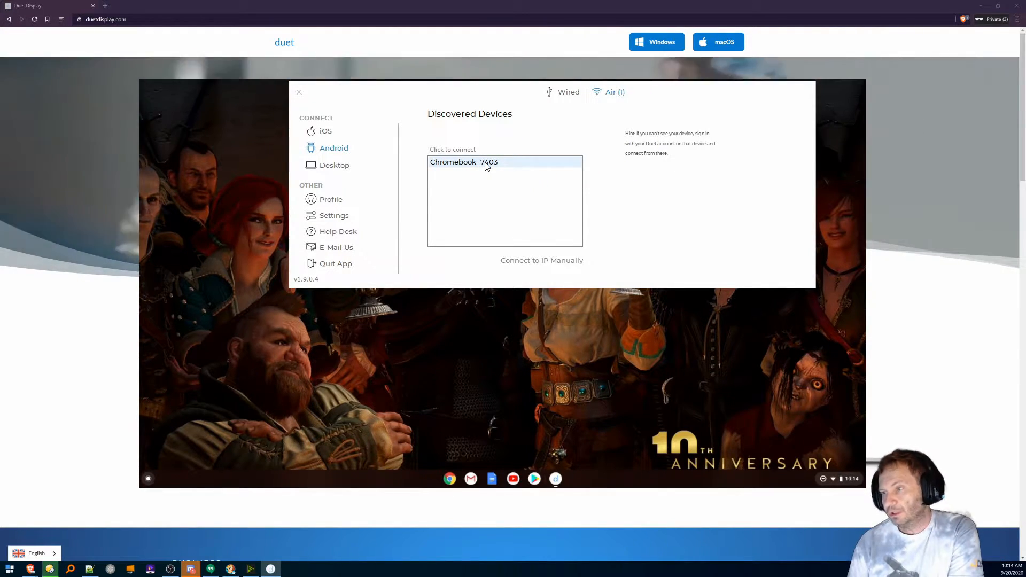
{"action": "left_click", "coordinate": [463, 162]}
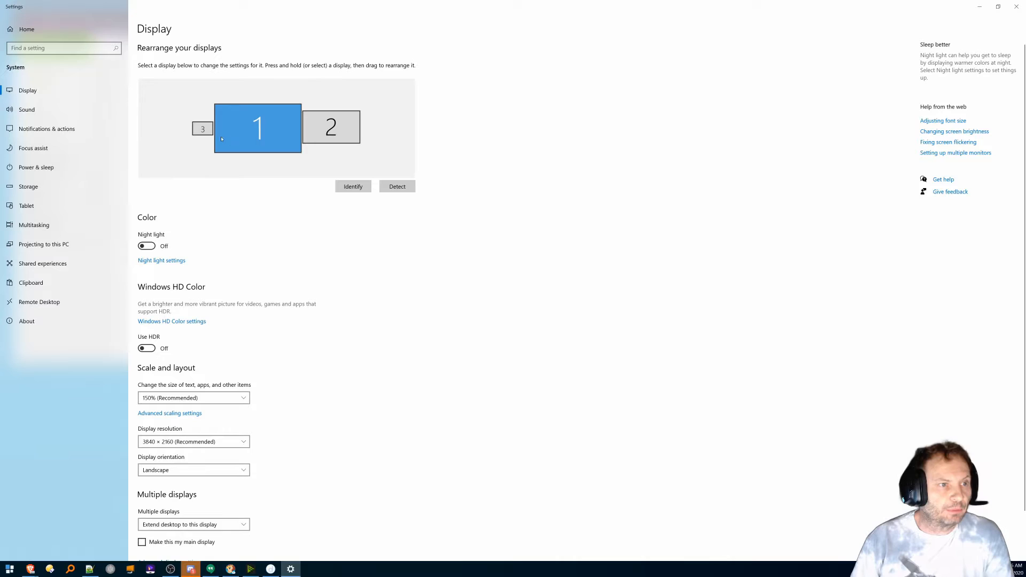
- Select display 3, the Chromebook, in the Display arrangement
{"action": "left_click", "coordinate": [202, 128]}
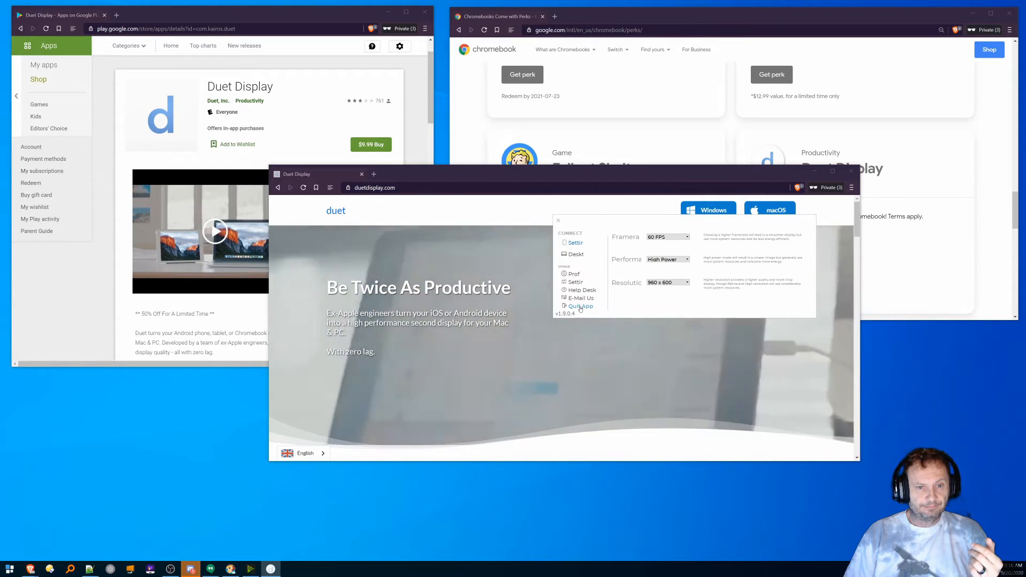
- Quit the Duet app, bringing up the re-open connection warning
{"action": "left_click", "coordinate": [579, 306]}
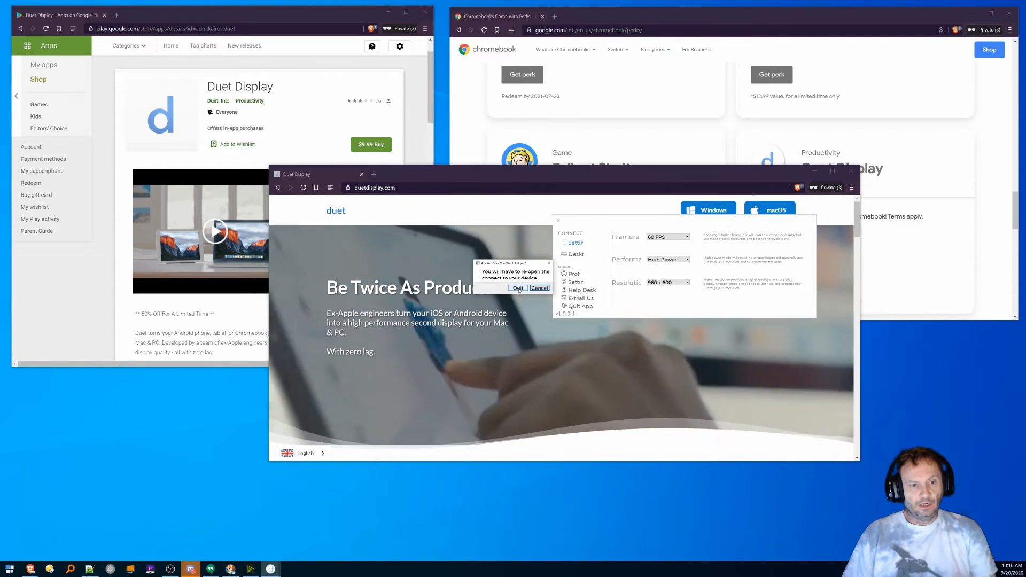